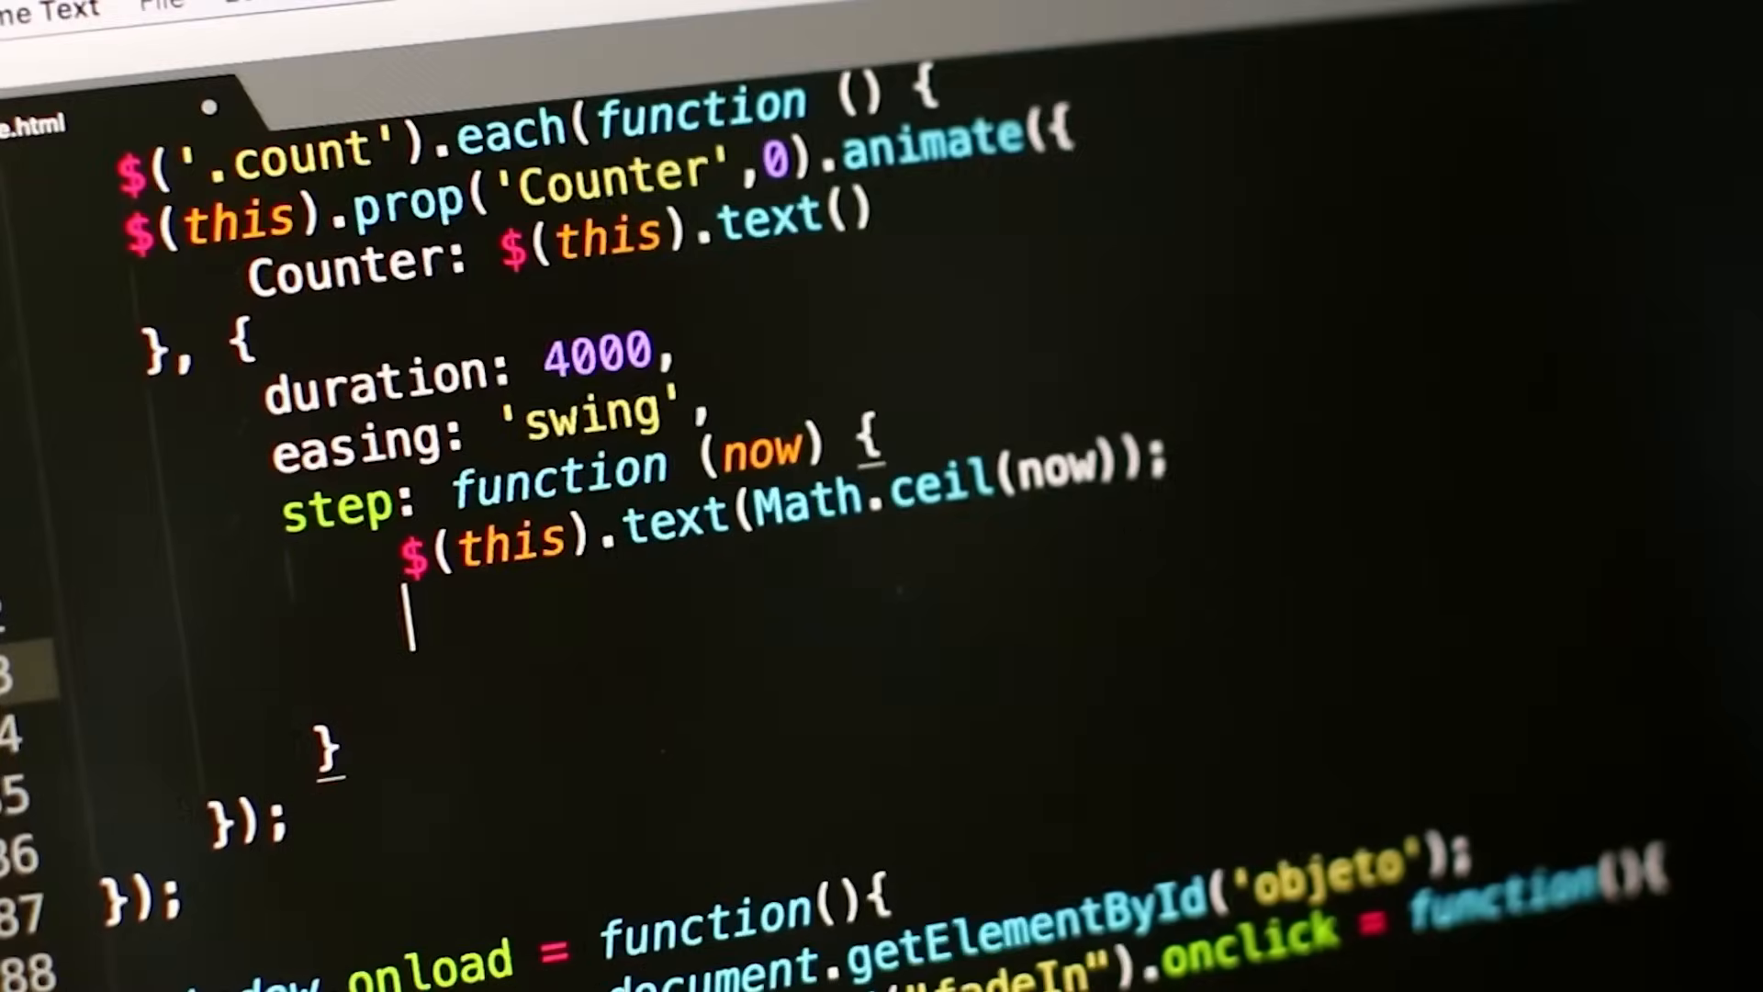
pyautogui.write('$()')
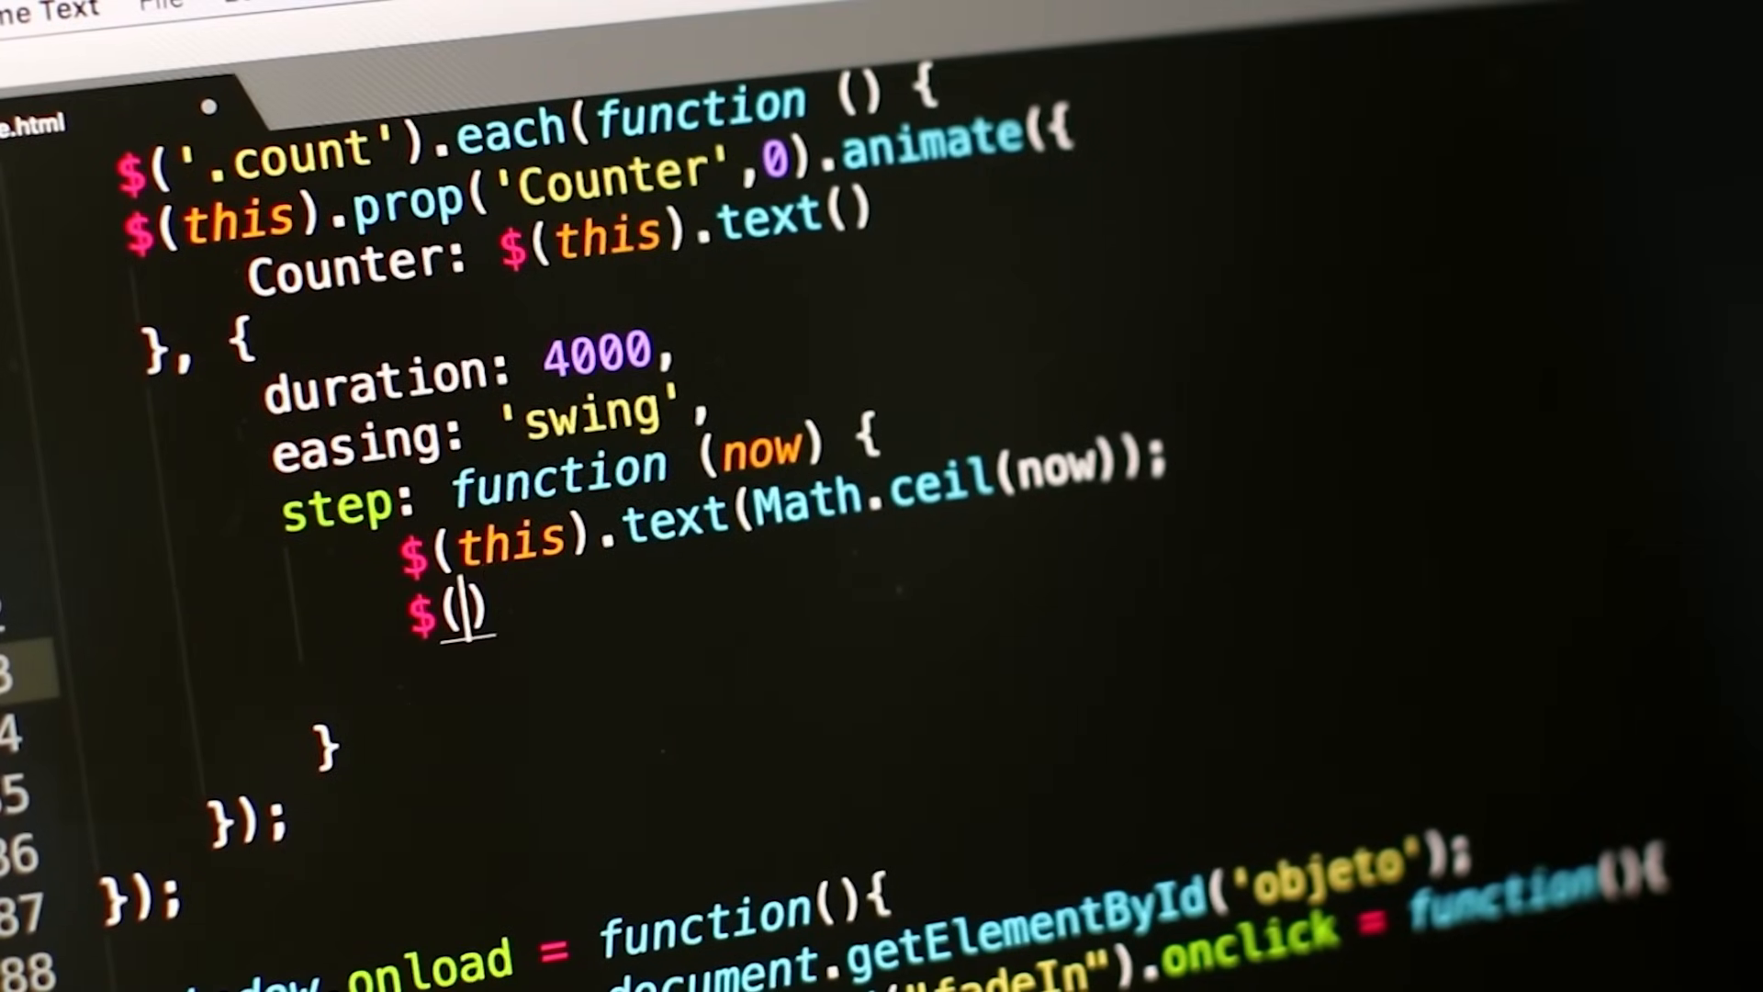
pyautogui.write('this')
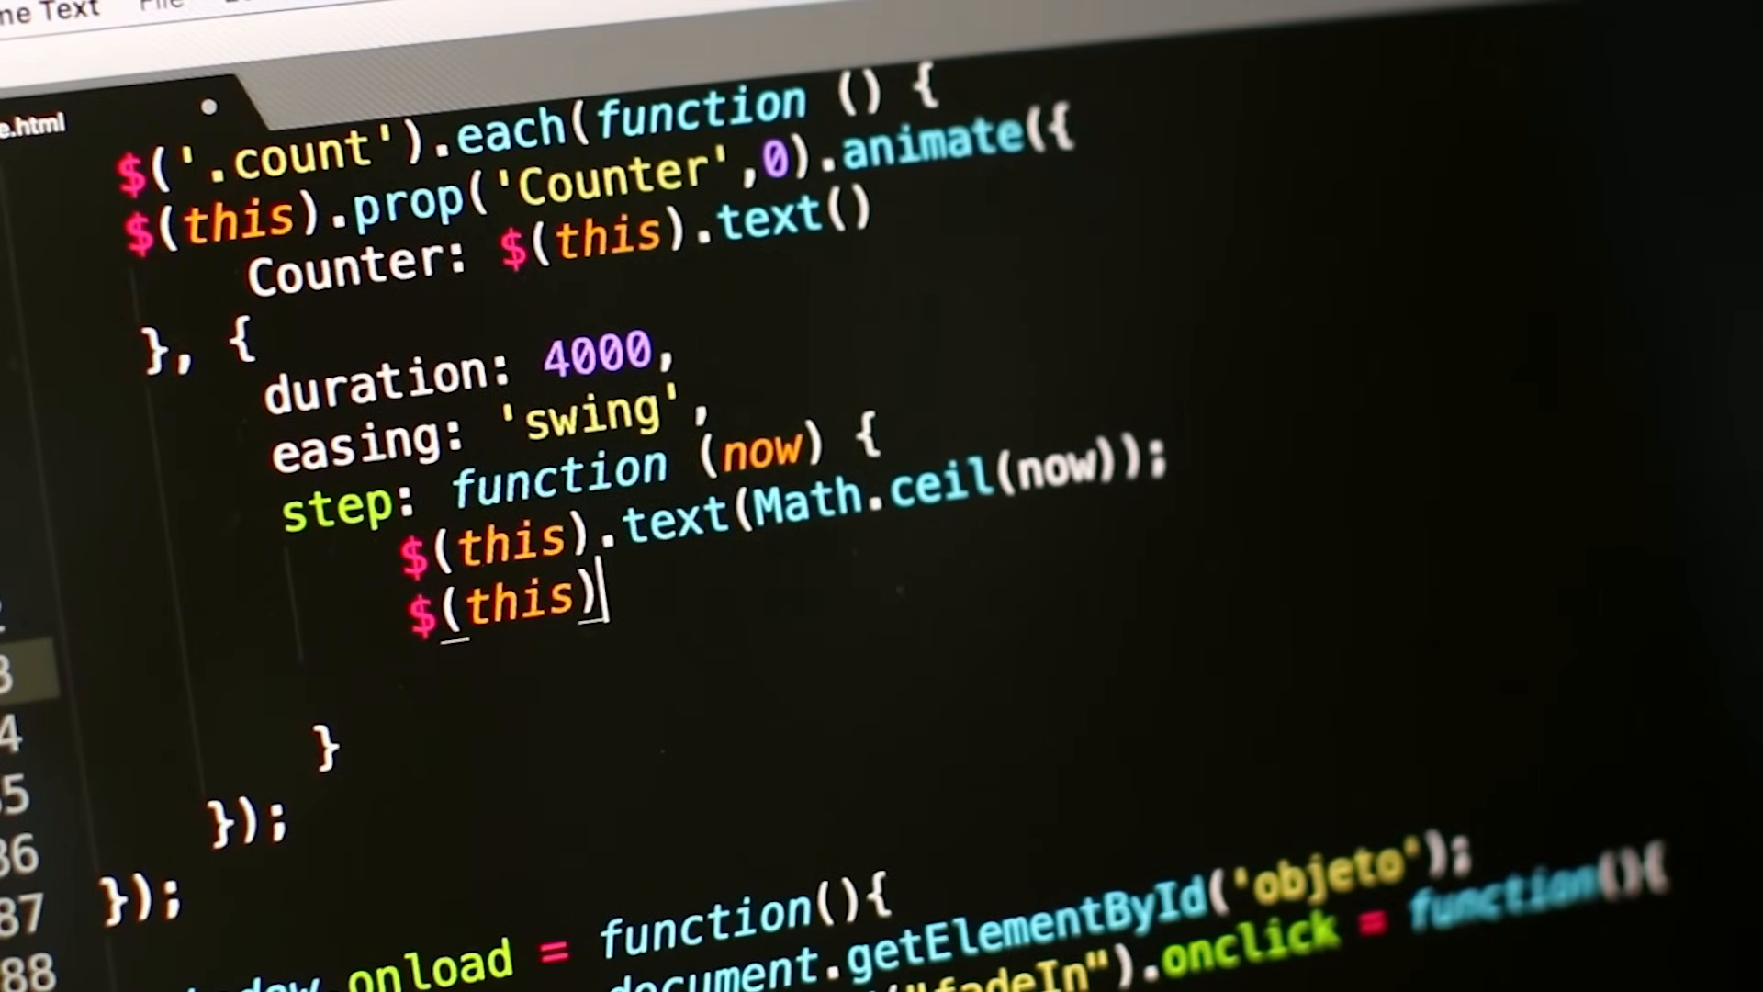
pyautogui.write('.html')
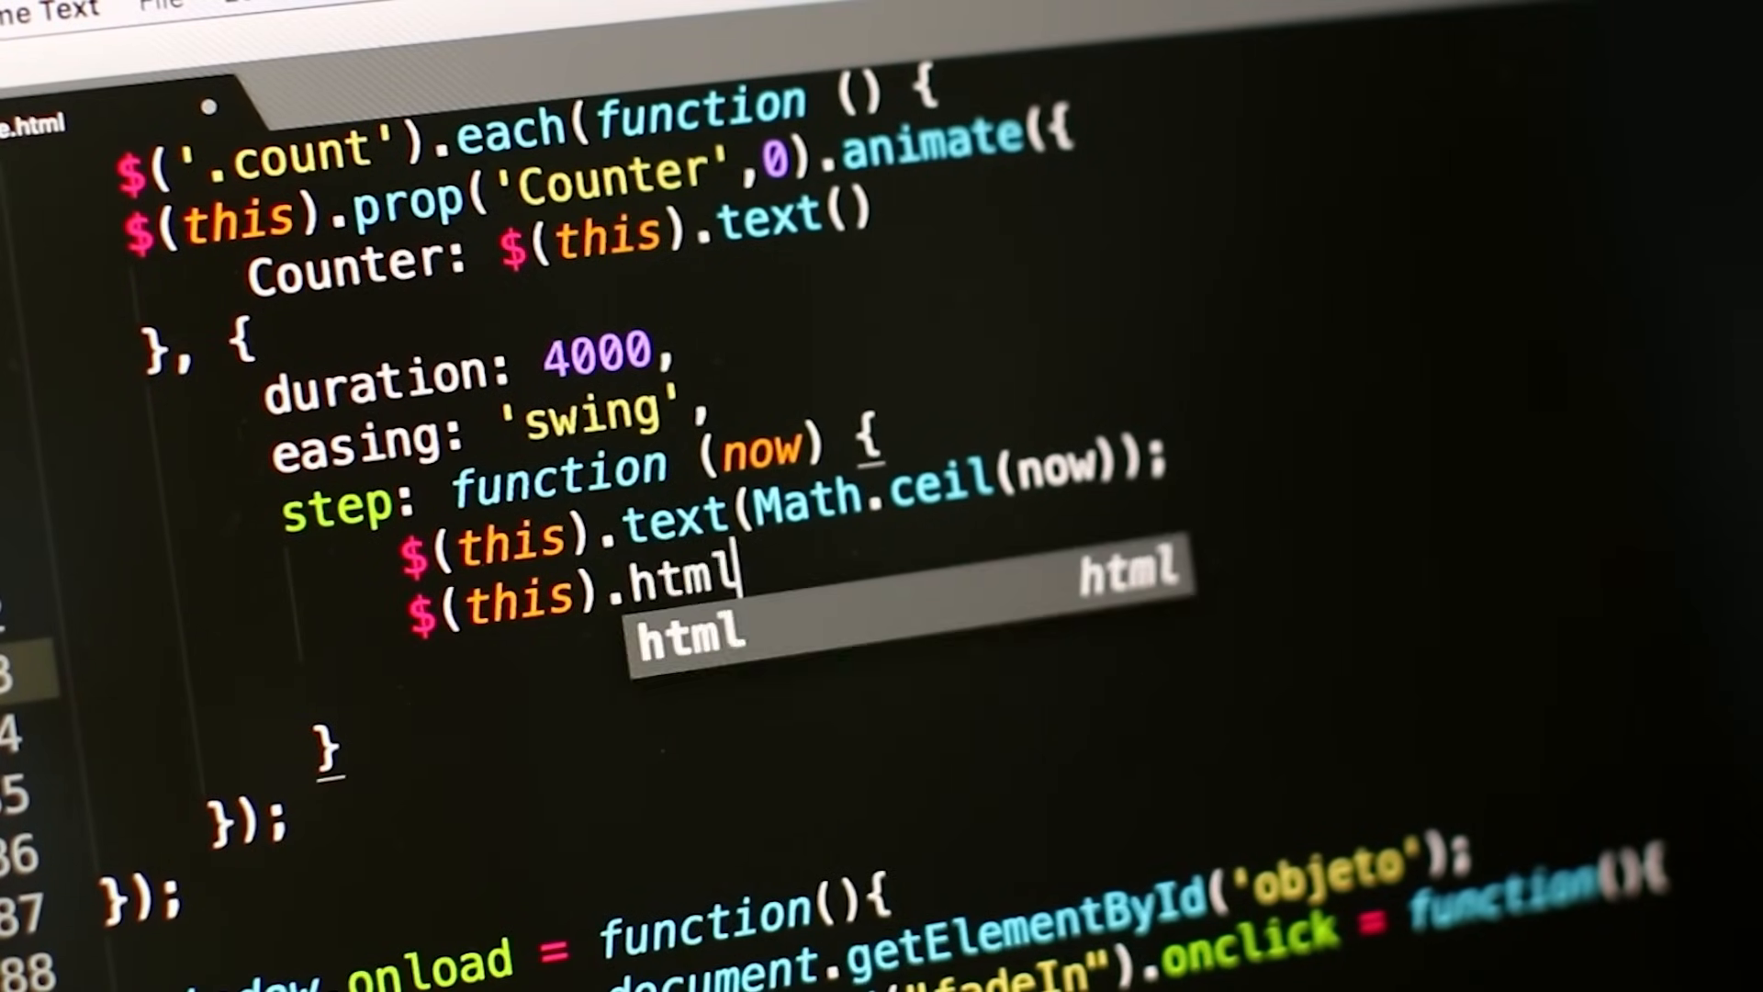